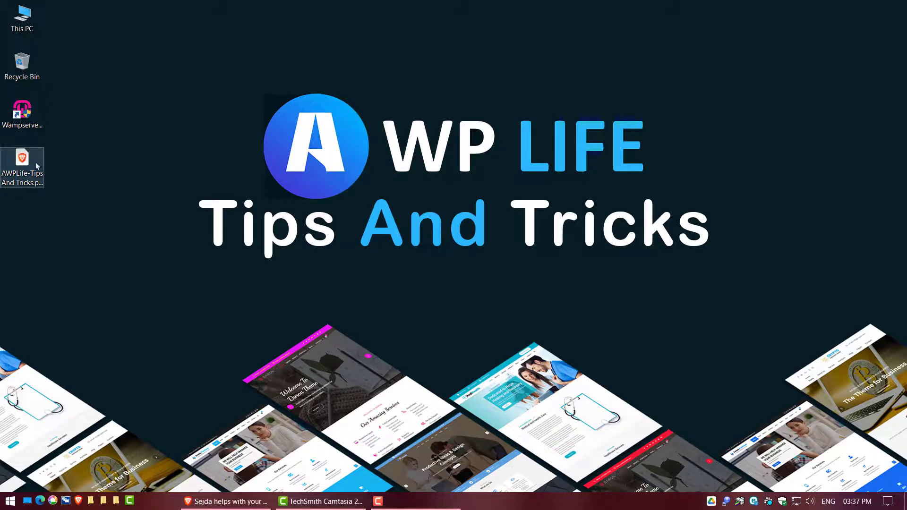
Open AWPLife-Tips And Tricks.pdf from the desktop in Brave's PDF viewer.
{"action": "double_click", "coordinate": [22, 164]}
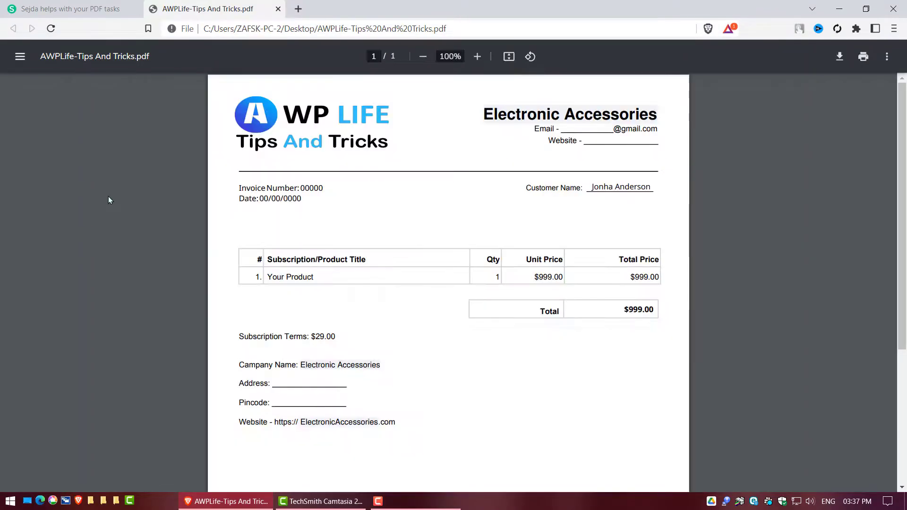
{"action": "mouse_move", "coordinate": [150, 207]}
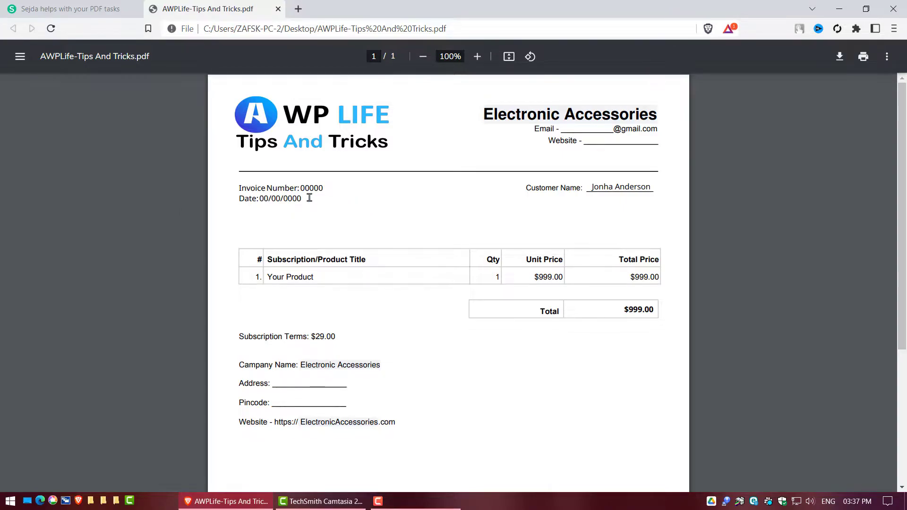
{"action": "mouse_move", "coordinate": [385, 267]}
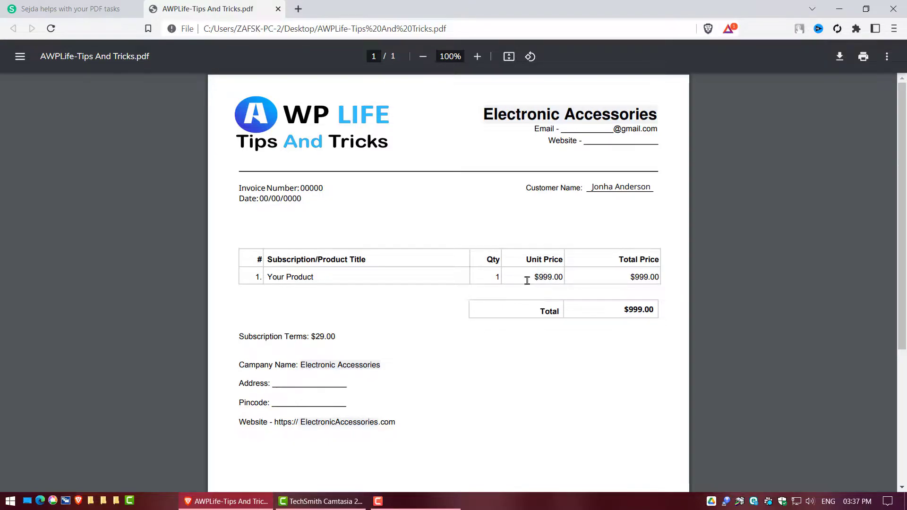
Return to the Sejda website and start the free online PDF editor.
{"action": "left_click", "coordinate": [69, 8]}
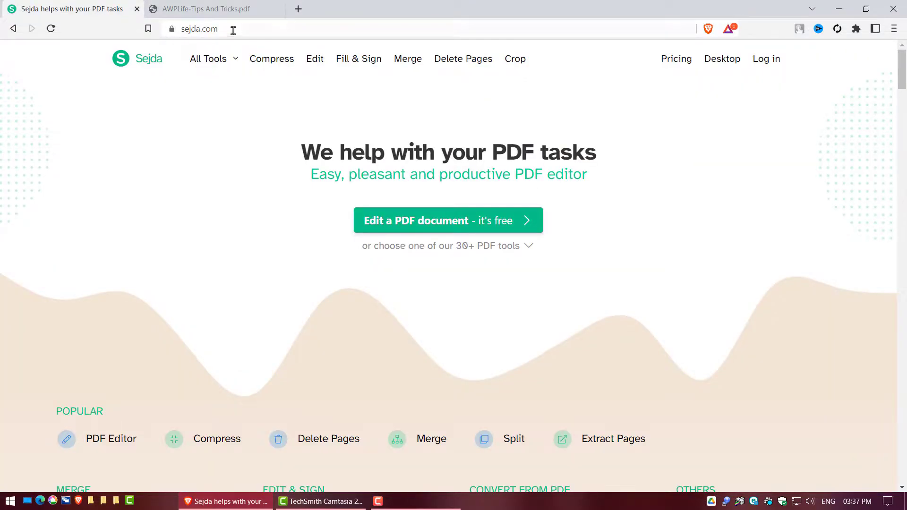
{"action": "left_click", "coordinate": [200, 28]}
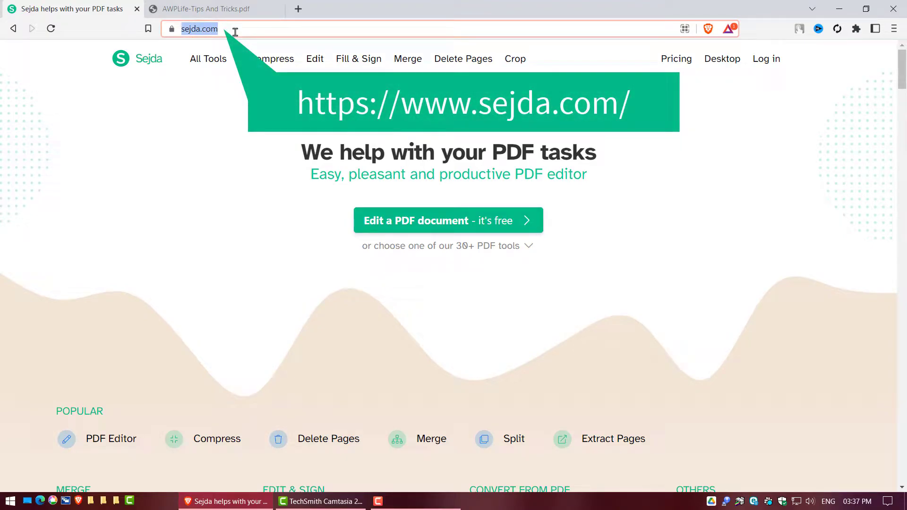
{"action": "mouse_move", "coordinate": [448, 220]}
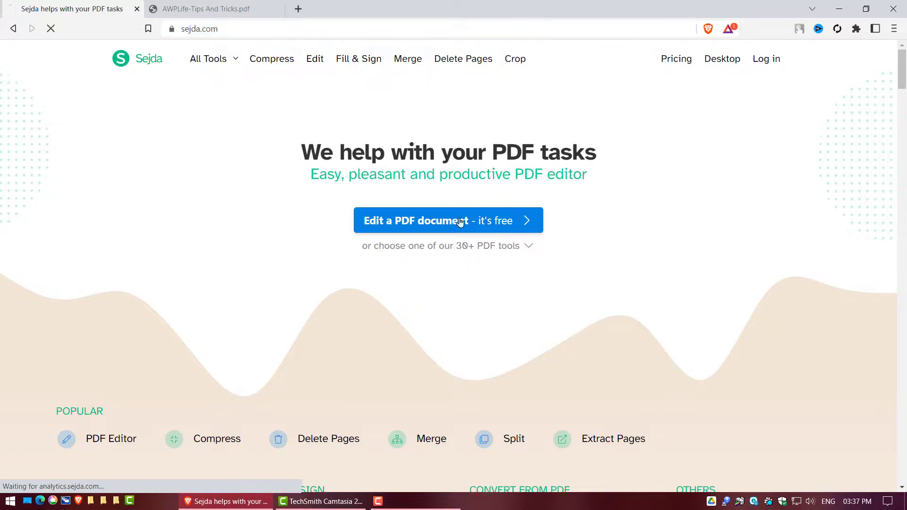
{"action": "left_click", "coordinate": [448, 220]}
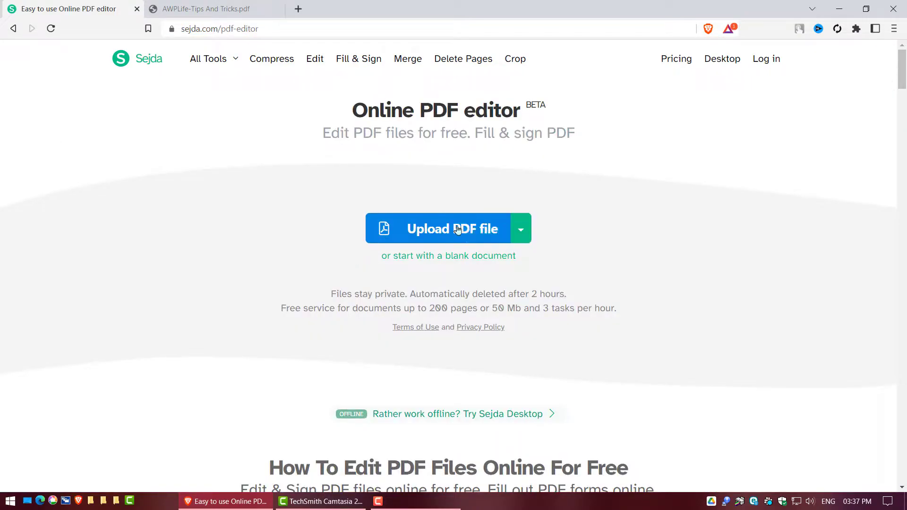
Upload AWPLife-Tips And Tricks.pdf from the desktop into the Sejda editor.
{"action": "left_click", "coordinate": [448, 229]}
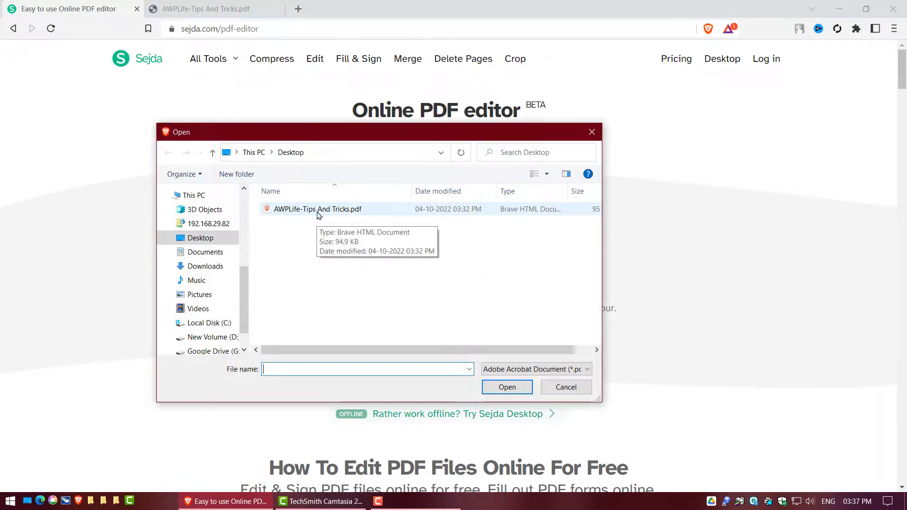
{"action": "double_click", "coordinate": [318, 209]}
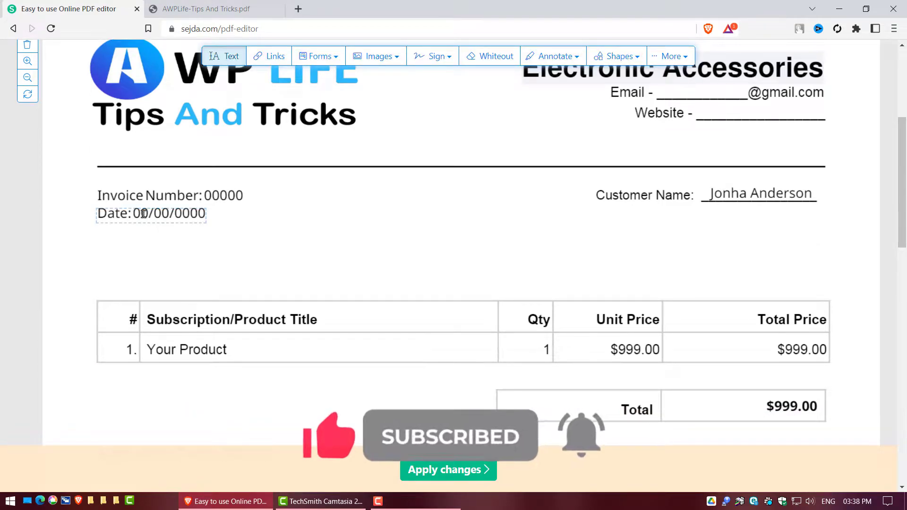
Replace the date placeholder 00/00/0000 with 04/10/2022.
{"action": "left_click", "coordinate": [150, 213]}
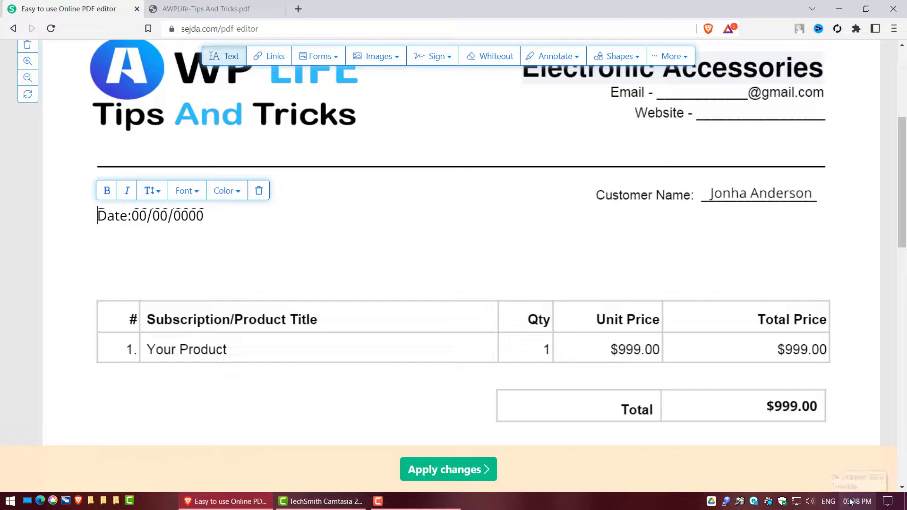
{"action": "mouse_move", "coordinate": [575, 377]}
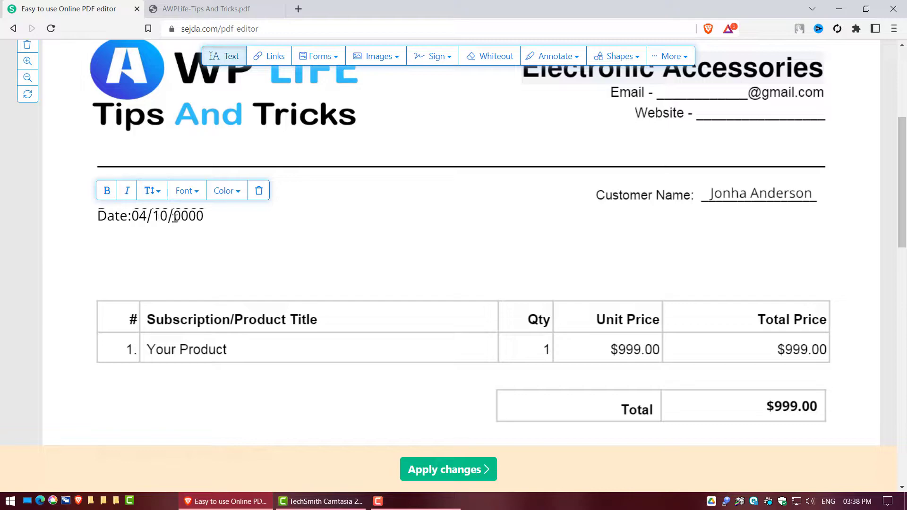
{"action": "type", "text": "2022"}
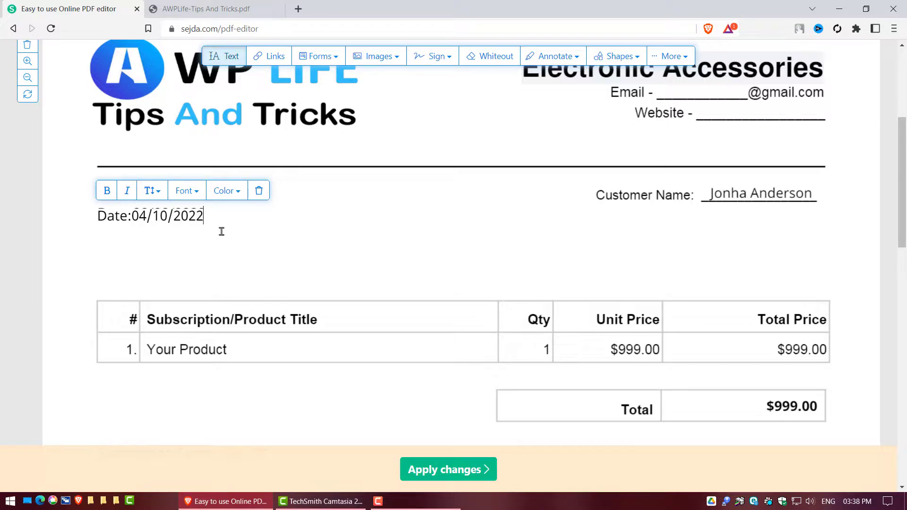
{"action": "mouse_move", "coordinate": [306, 339]}
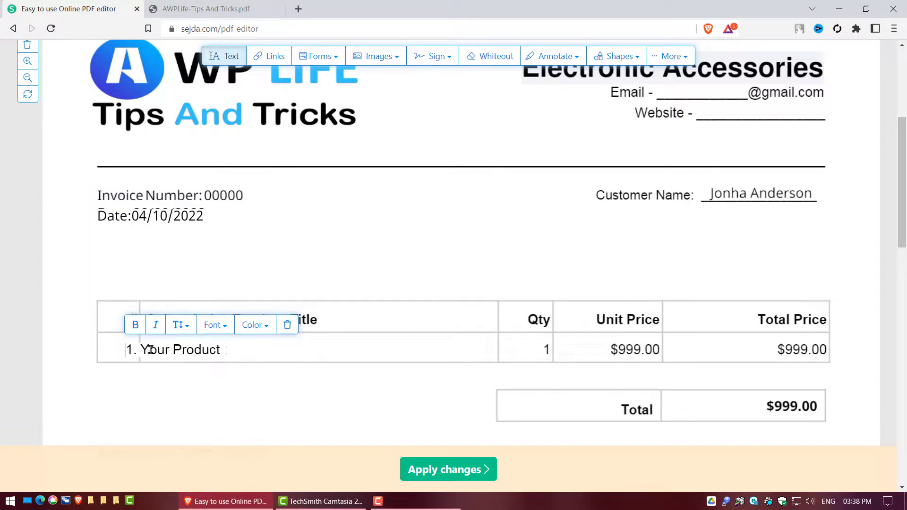
Rename 'Your Product' to Air Cooler and move down to the Subscription Terms line.
{"action": "type", "text": "Air"}
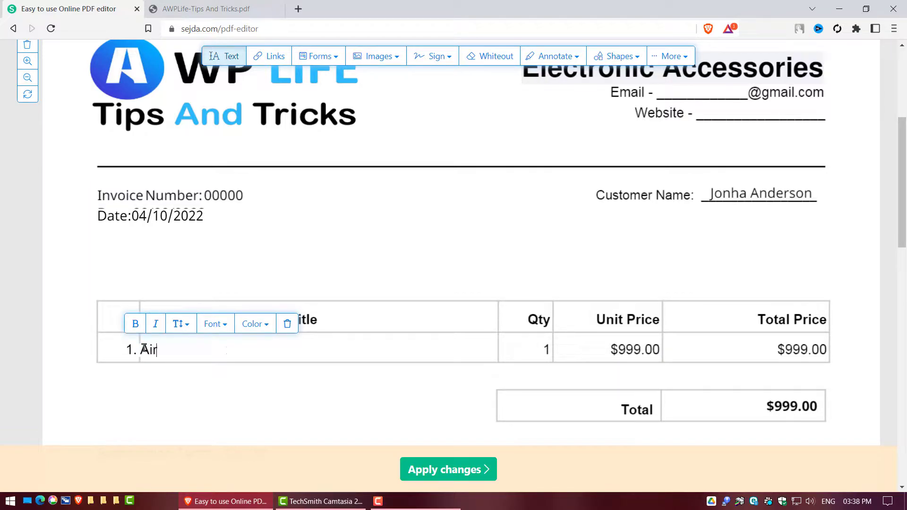
{"action": "type", "text": "Cooler"}
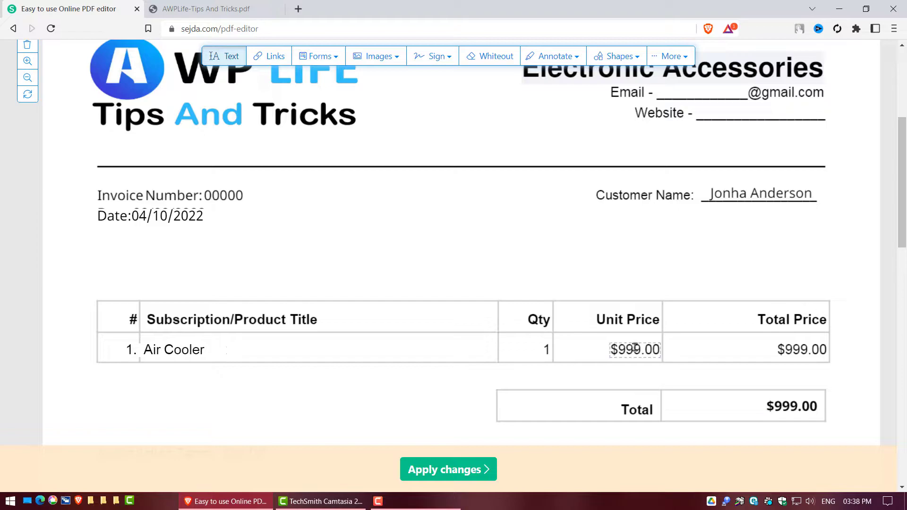
{"action": "scroll", "scroll_direction": "down", "scroll_amount": 3}
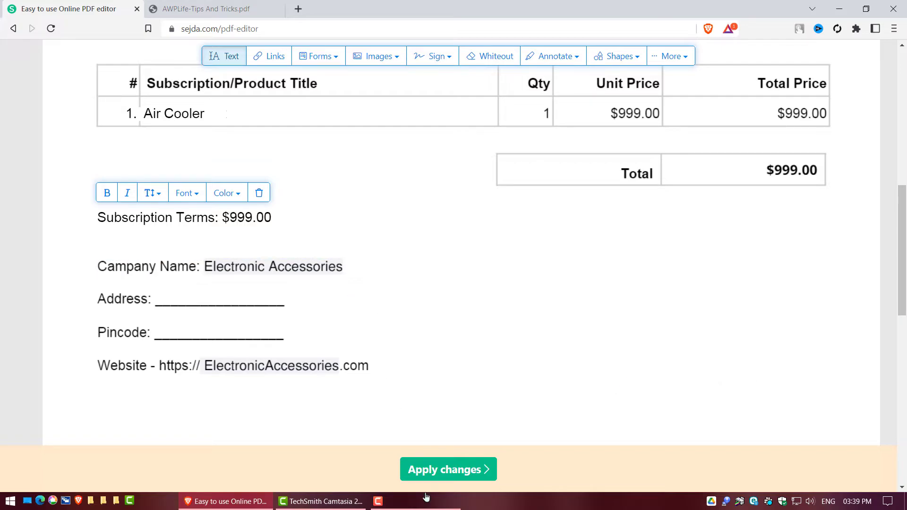
Apply the changes and wait for the 'Your document is ready' page.
{"action": "left_click", "coordinate": [448, 469]}
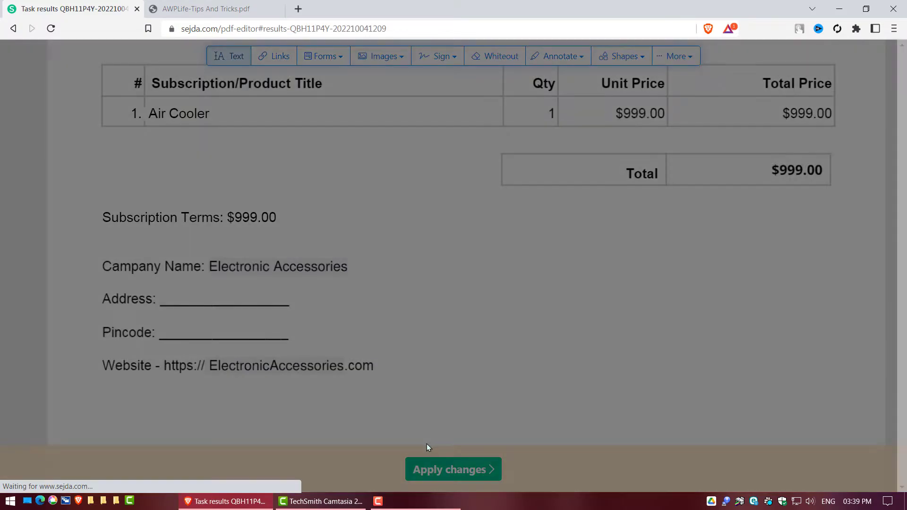
{"action": "left_click", "coordinate": [453, 470]}
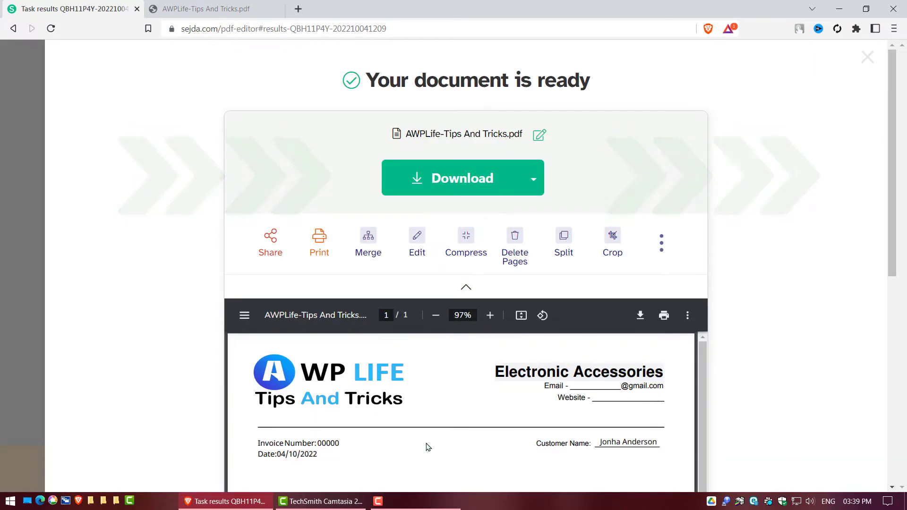
{"action": "mouse_move", "coordinate": [451, 185]}
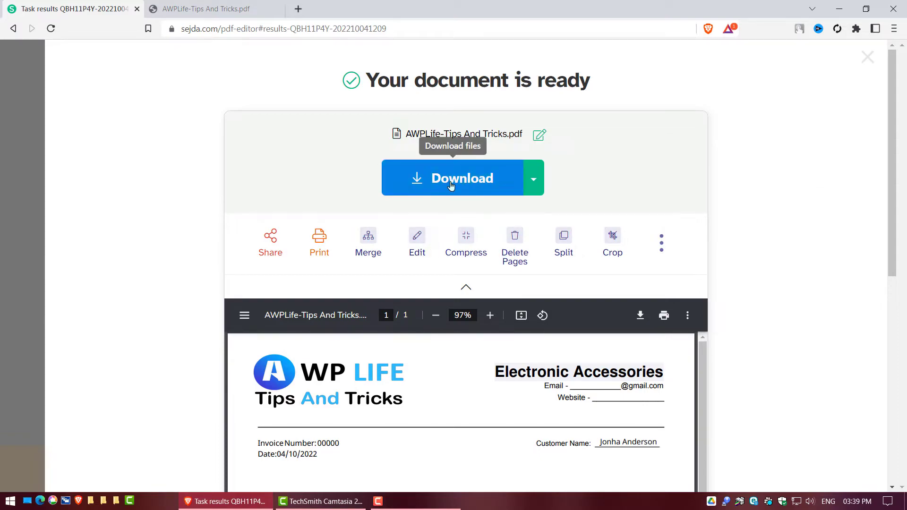
Download the invoice to the desktop as AWPLife-Tips And Tricks Edited.pdf.
{"action": "left_click", "coordinate": [462, 178]}
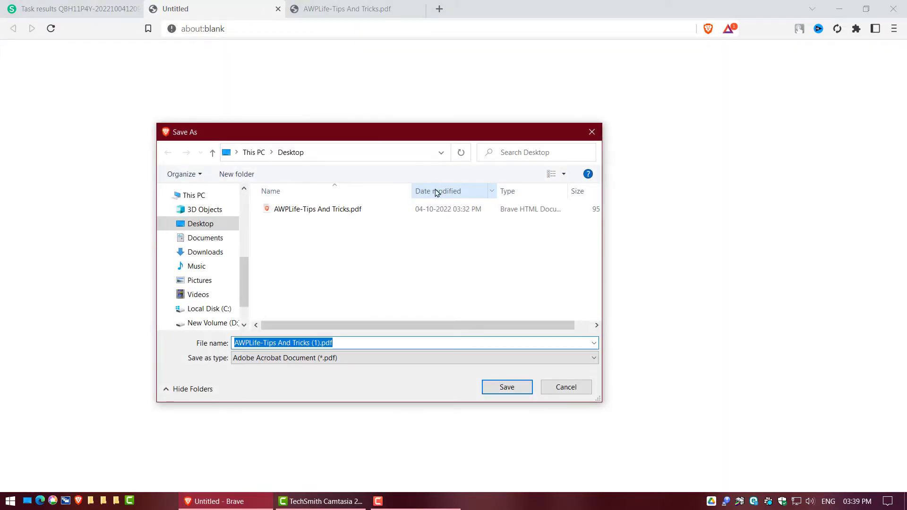
{"action": "mouse_move", "coordinate": [294, 305]}
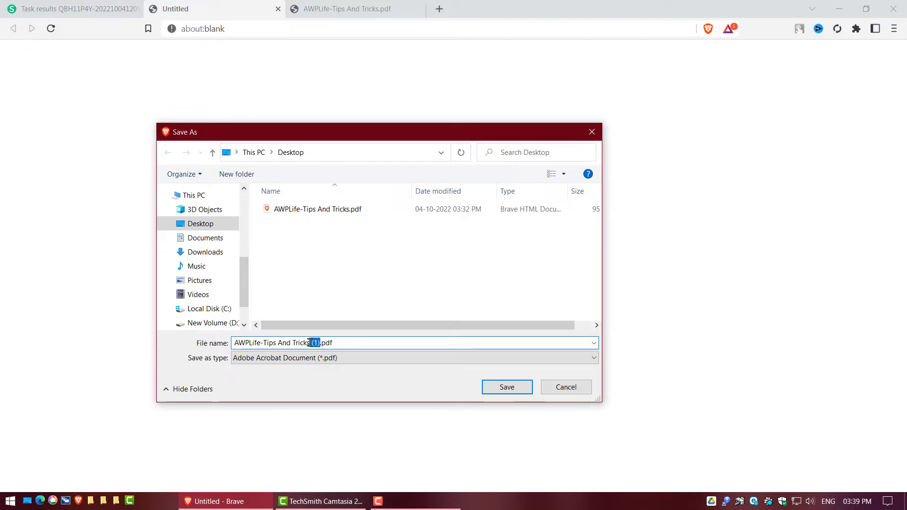
{"action": "type", "text": "Edited"}
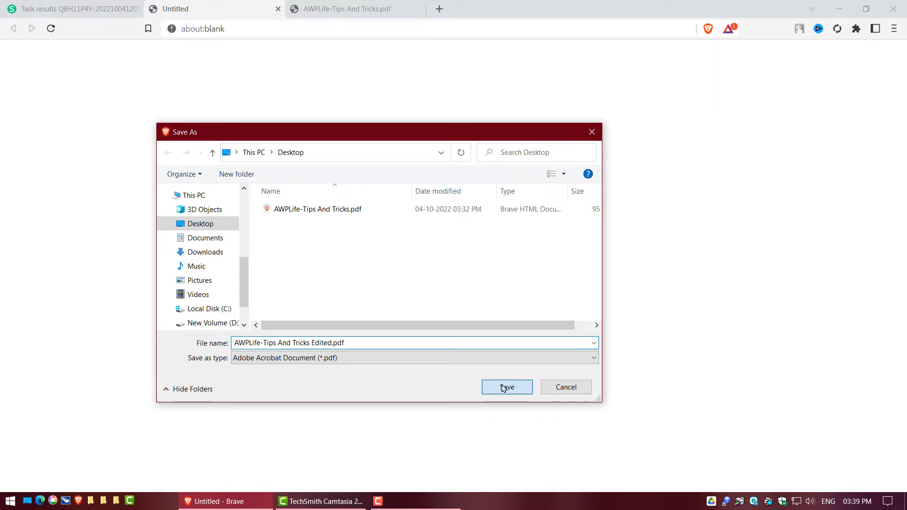
{"action": "left_click", "coordinate": [507, 388]}
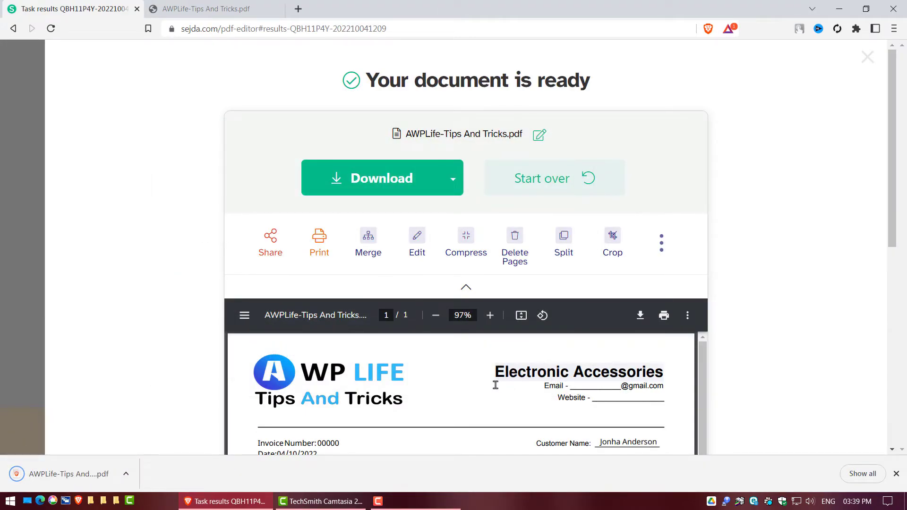